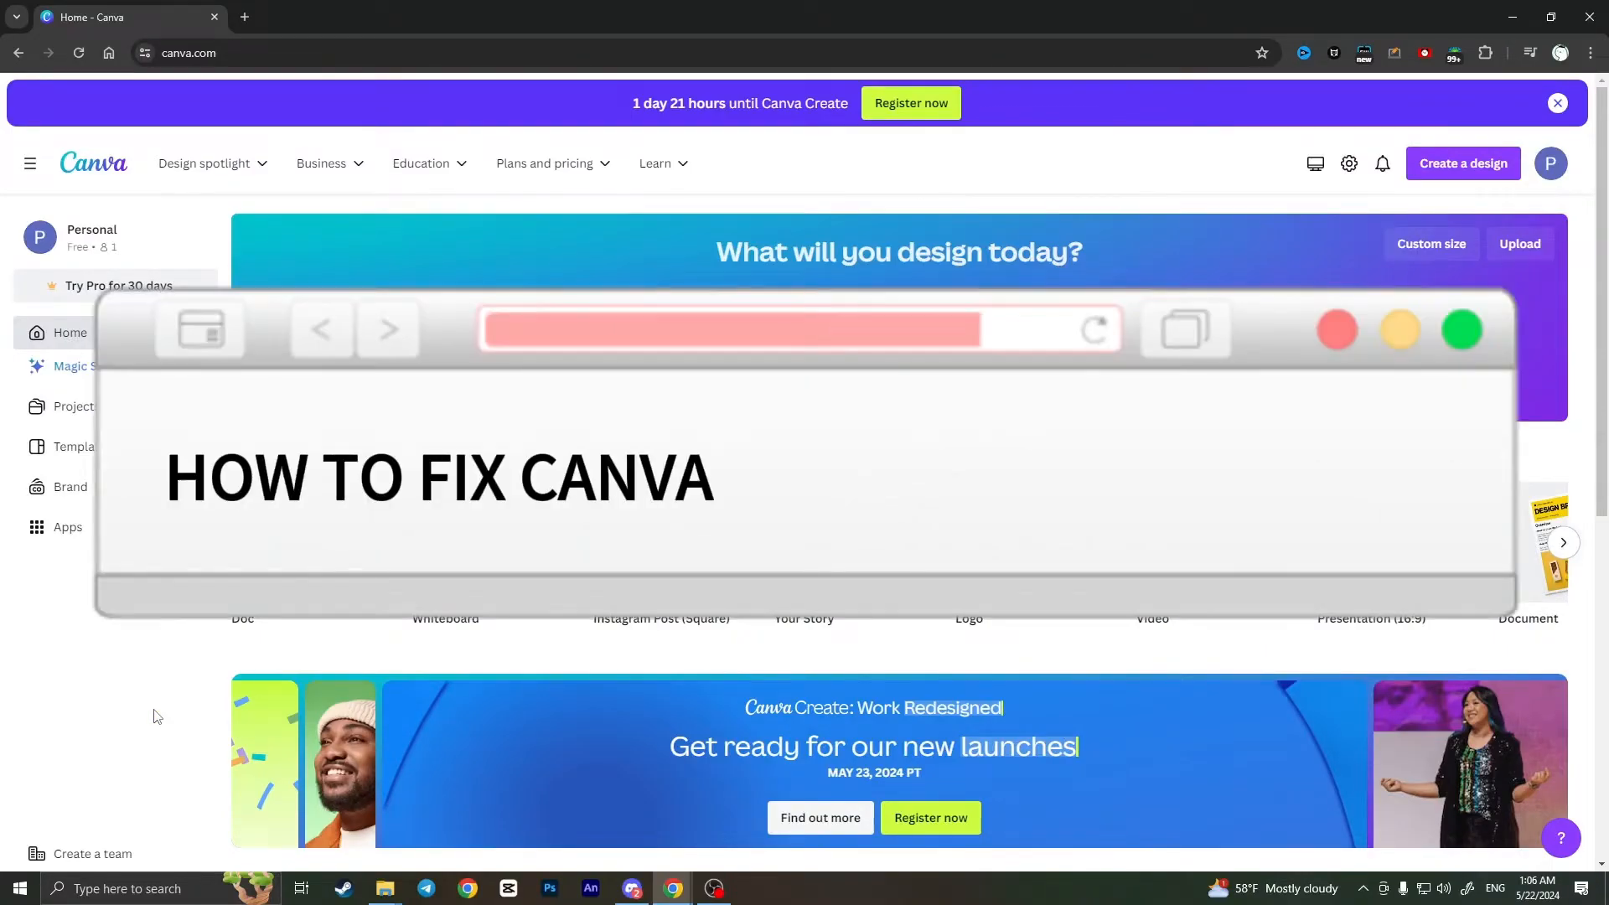
- Enter 'IS NOT SAVING CHANGES', scroll the Canva page, and open Chrome Settings from the browser menu
{"action": "type", "text": "IS NOT SAVING CHANGES"}
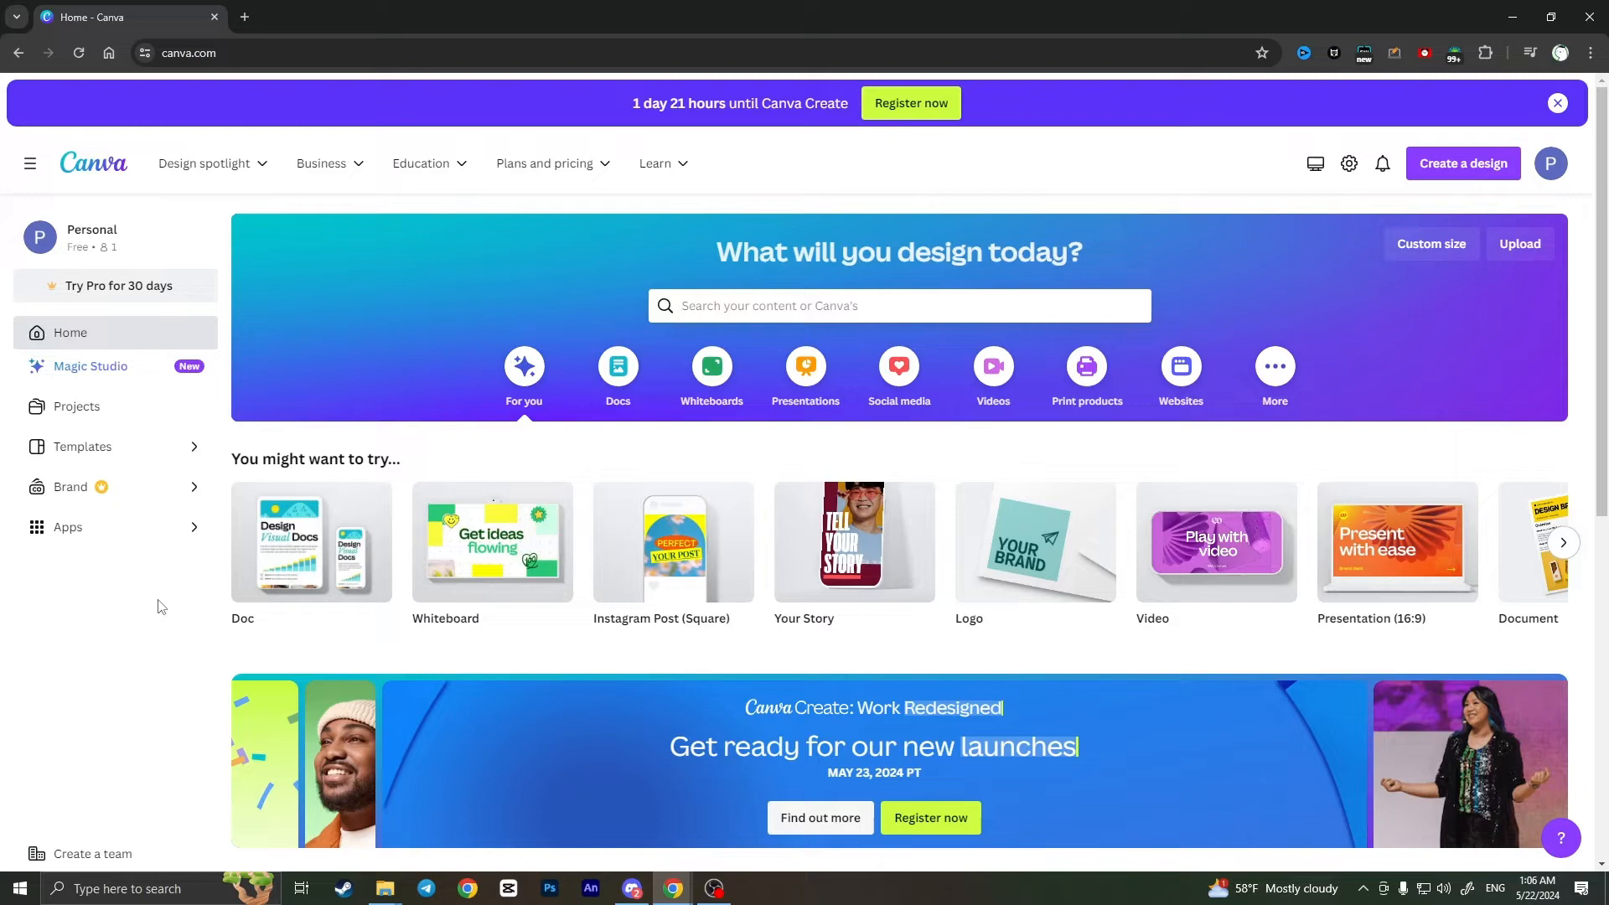
{"action": "scroll", "scroll_direction": "down", "scroll_amount": 3}
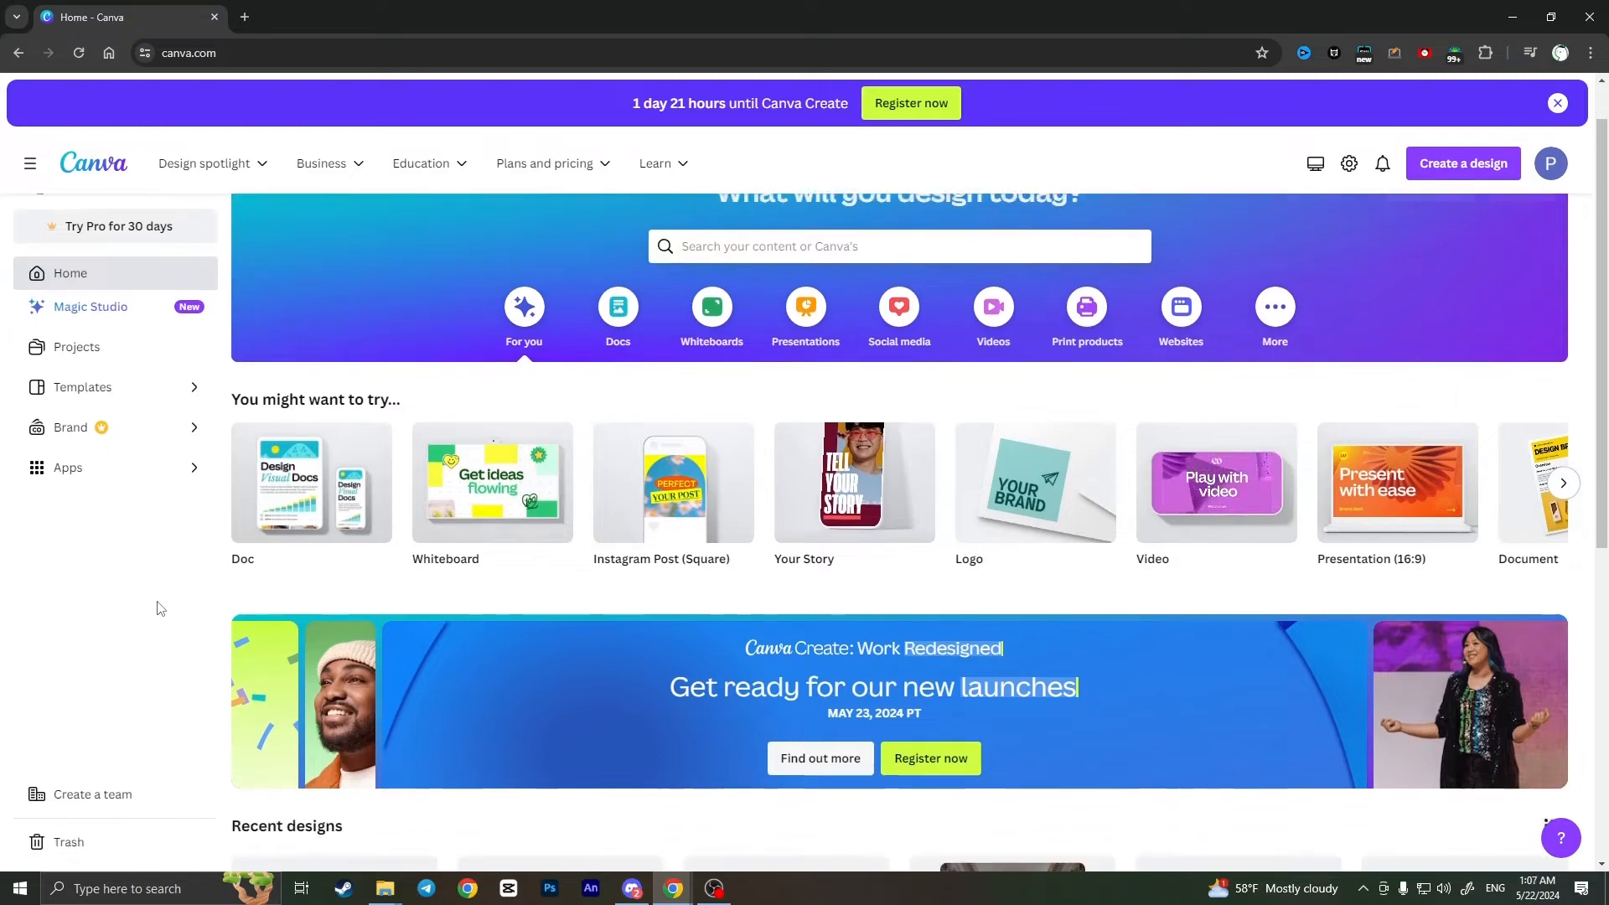
{"action": "scroll", "scroll_direction": "down", "scroll_amount": 3}
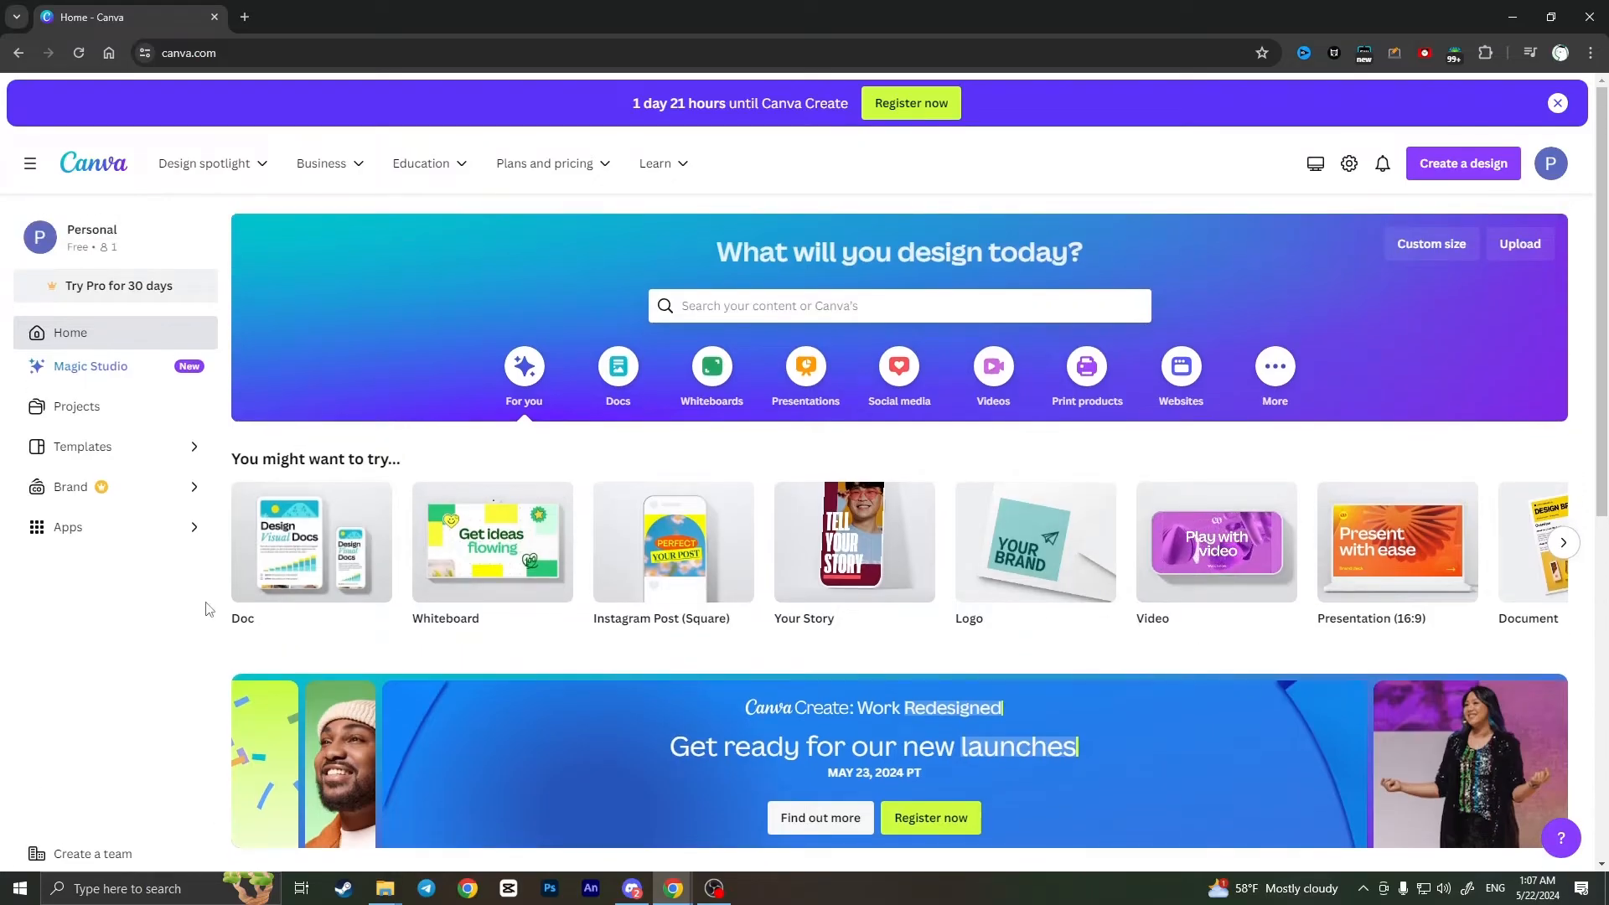
{"action": "left_click", "coordinate": [1422, 888]}
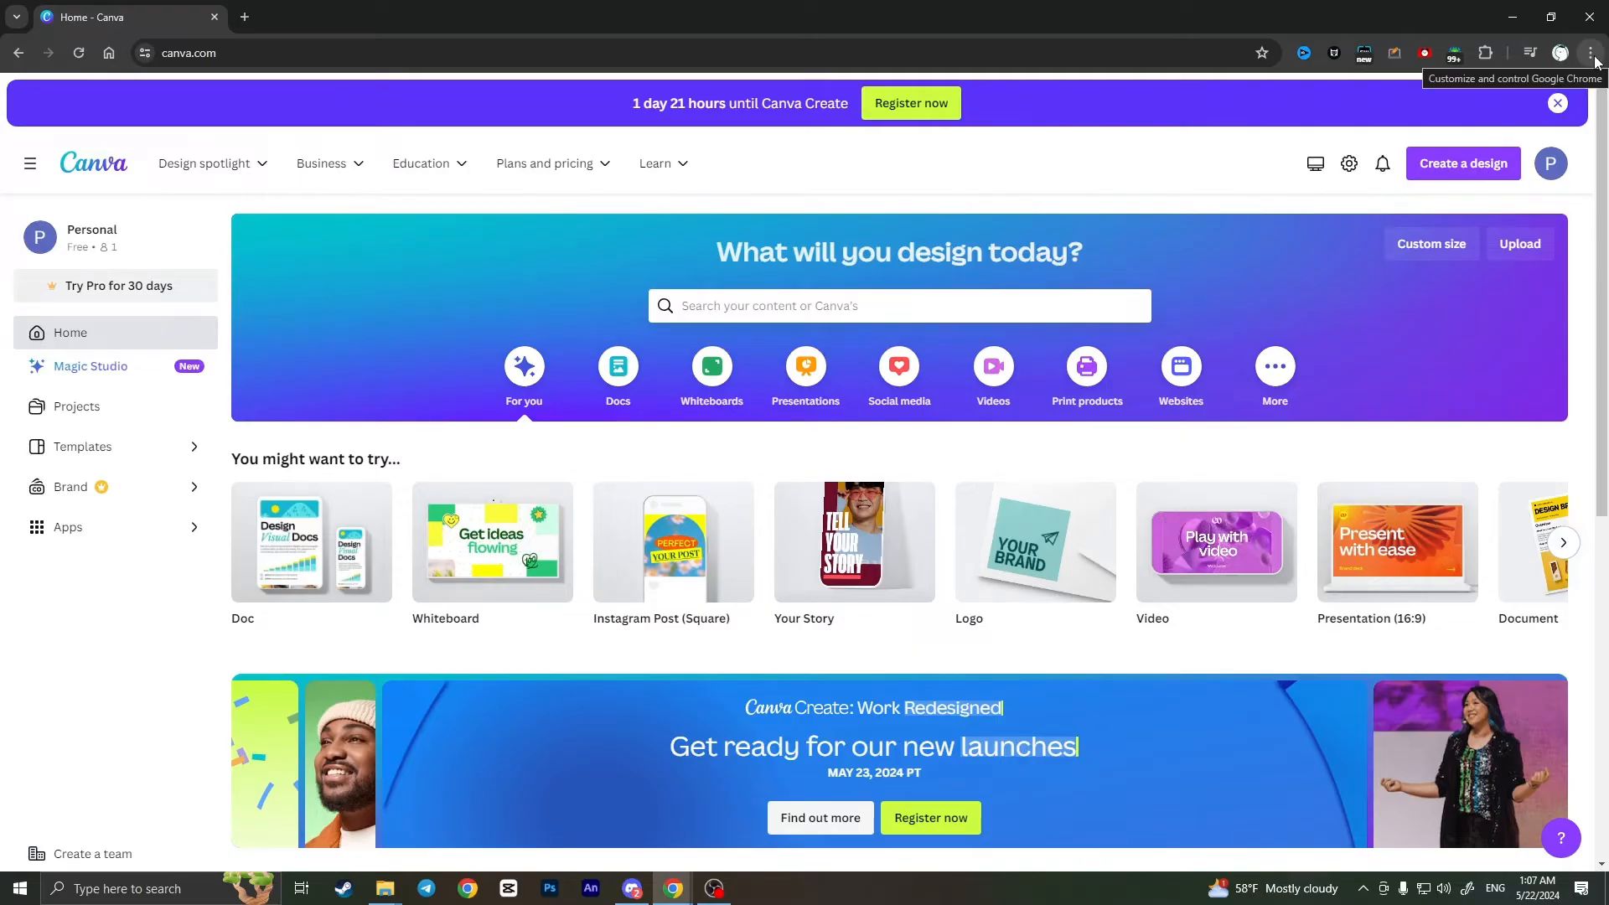
{"action": "left_click", "coordinate": [1594, 52]}
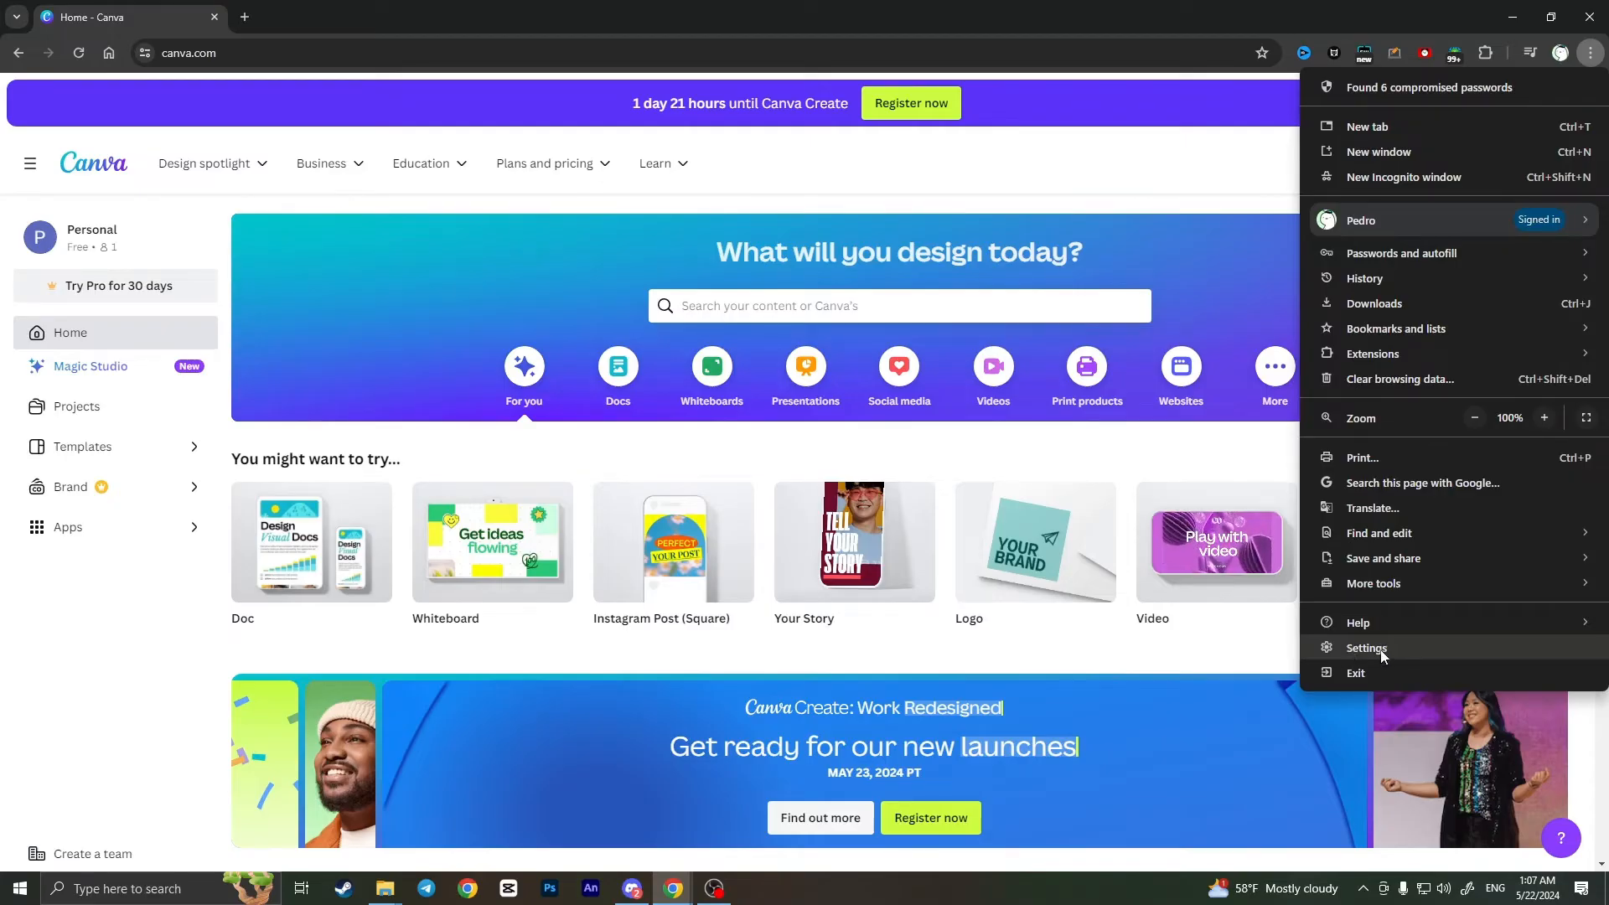
{"action": "left_click", "coordinate": [1367, 648]}
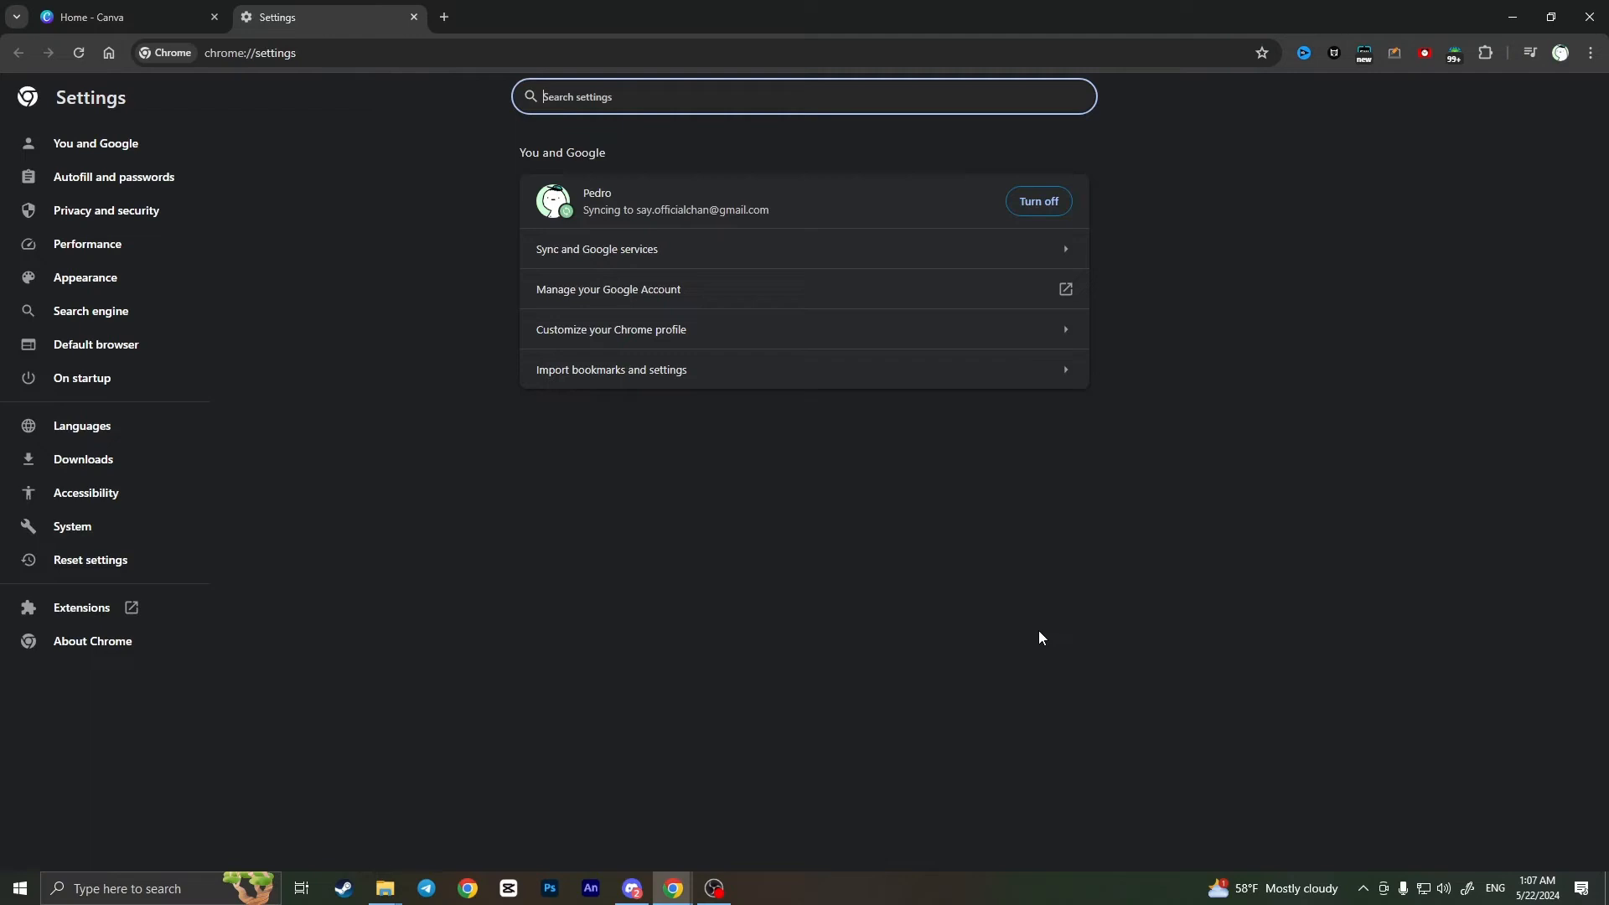
{"action": "mouse_move", "coordinate": [339, 230]}
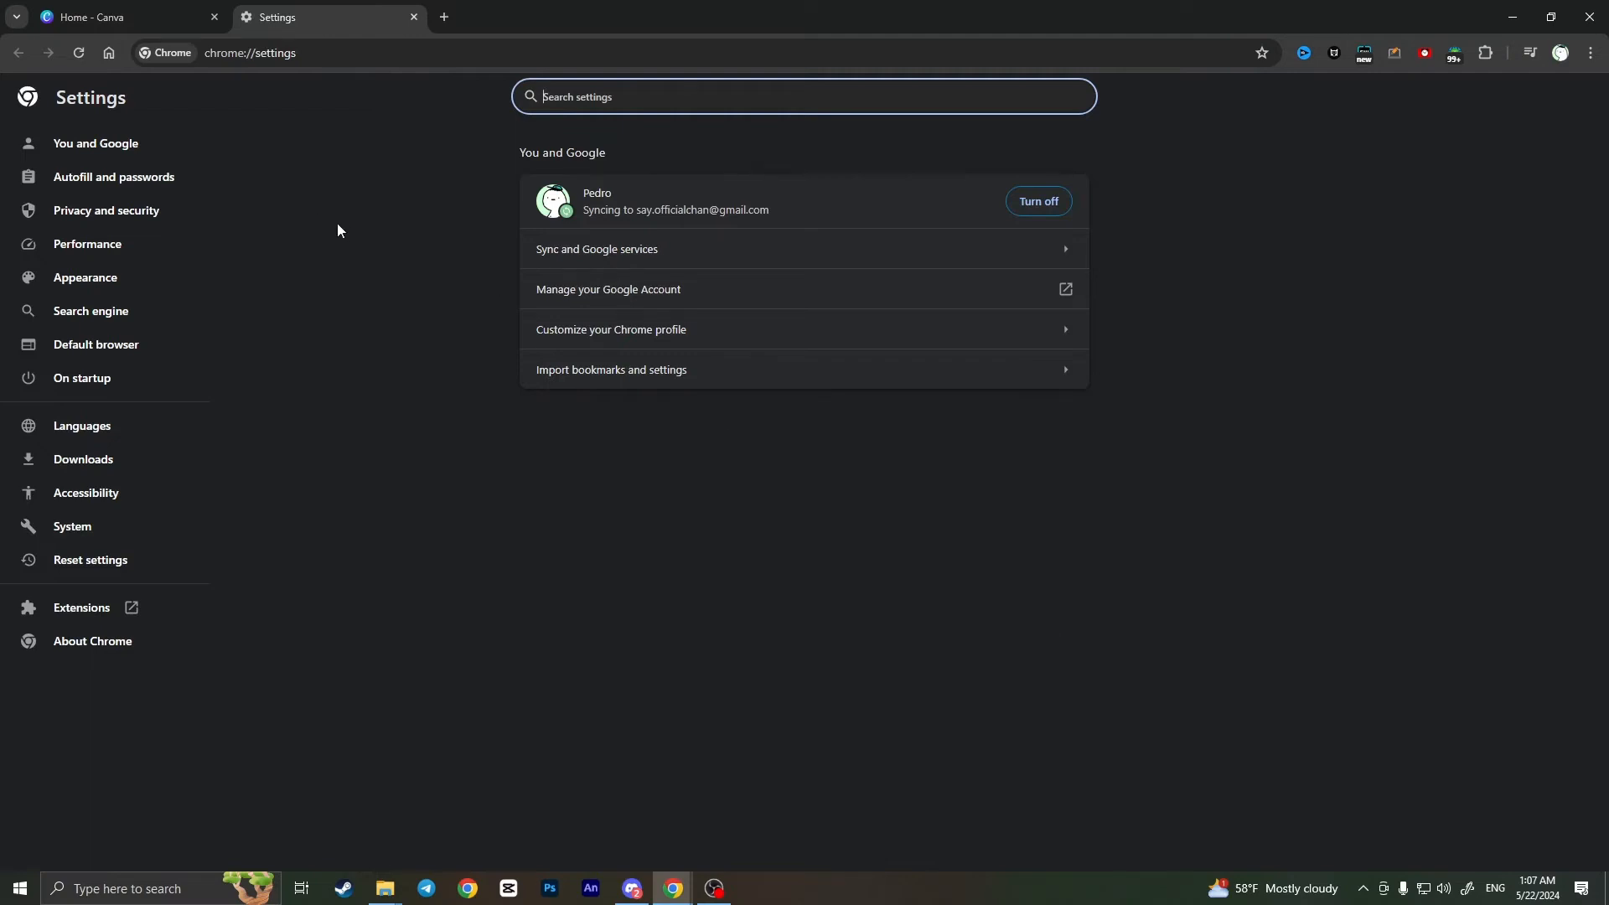
{"action": "mouse_move", "coordinate": [497, 419]}
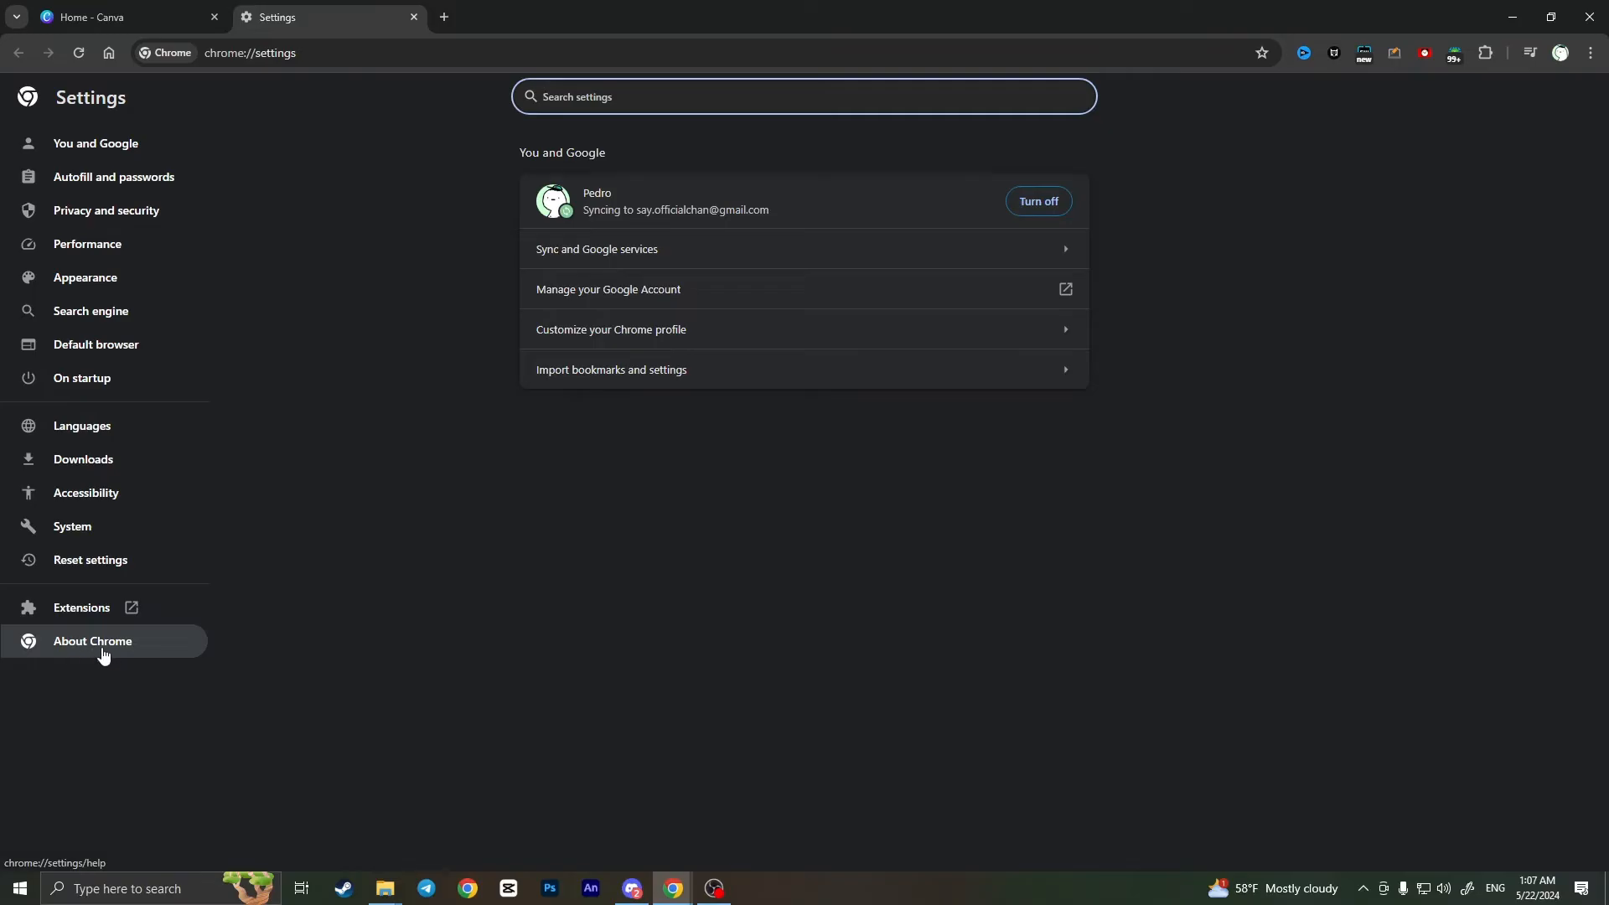
{"action": "mouse_move", "coordinate": [73, 655]}
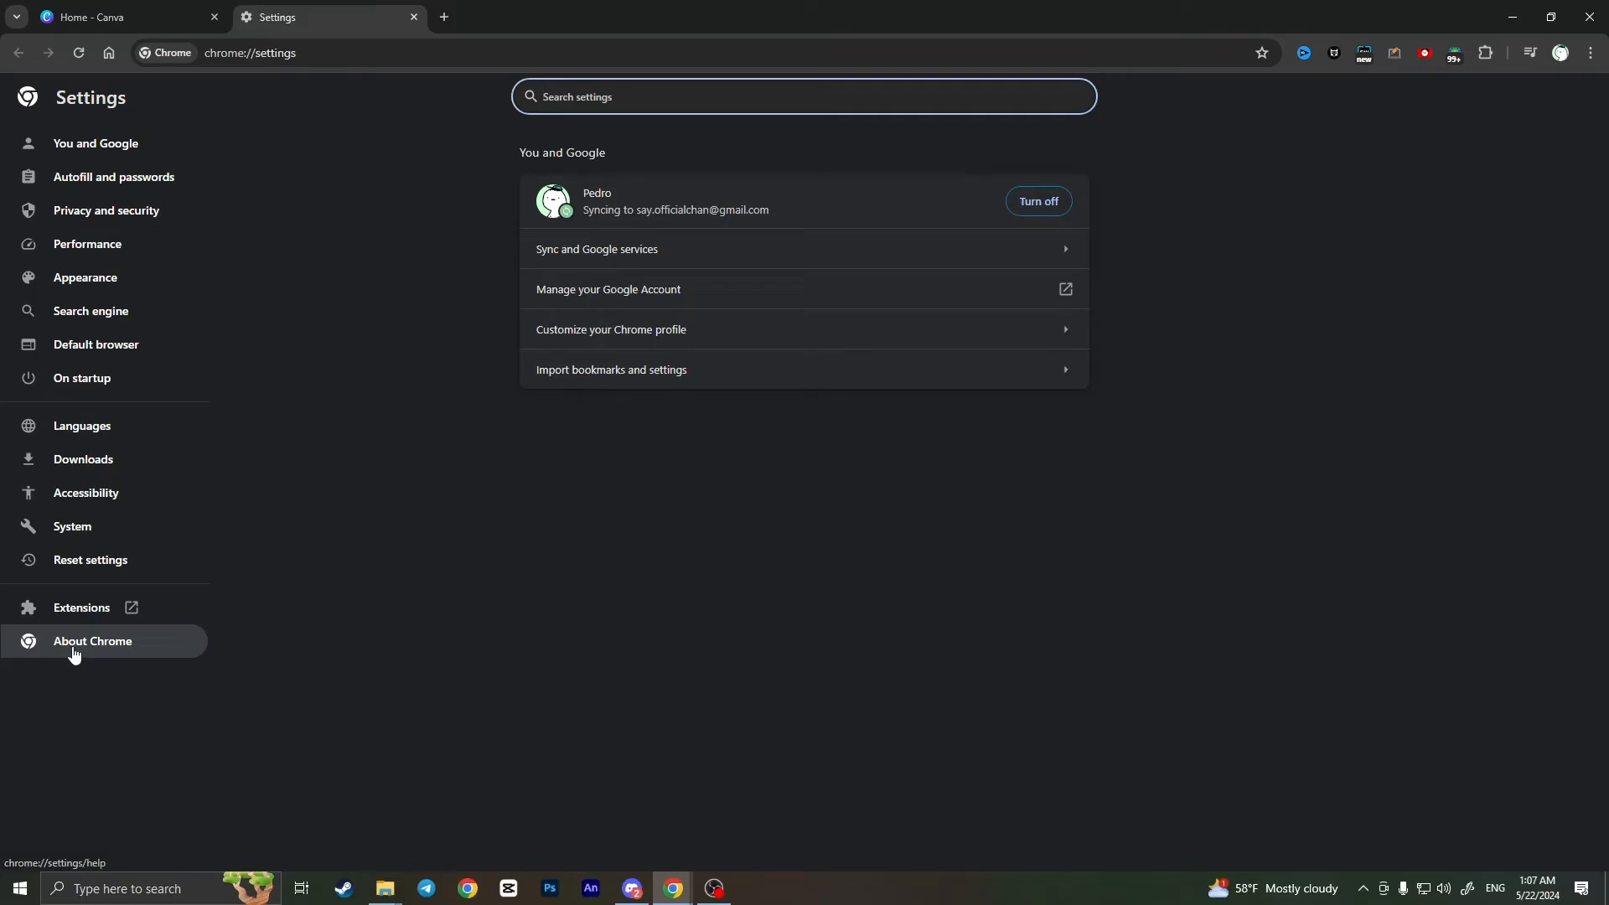
- Switch to the About Chrome section to see the version and pending relaunch
{"action": "left_click", "coordinate": [93, 640]}
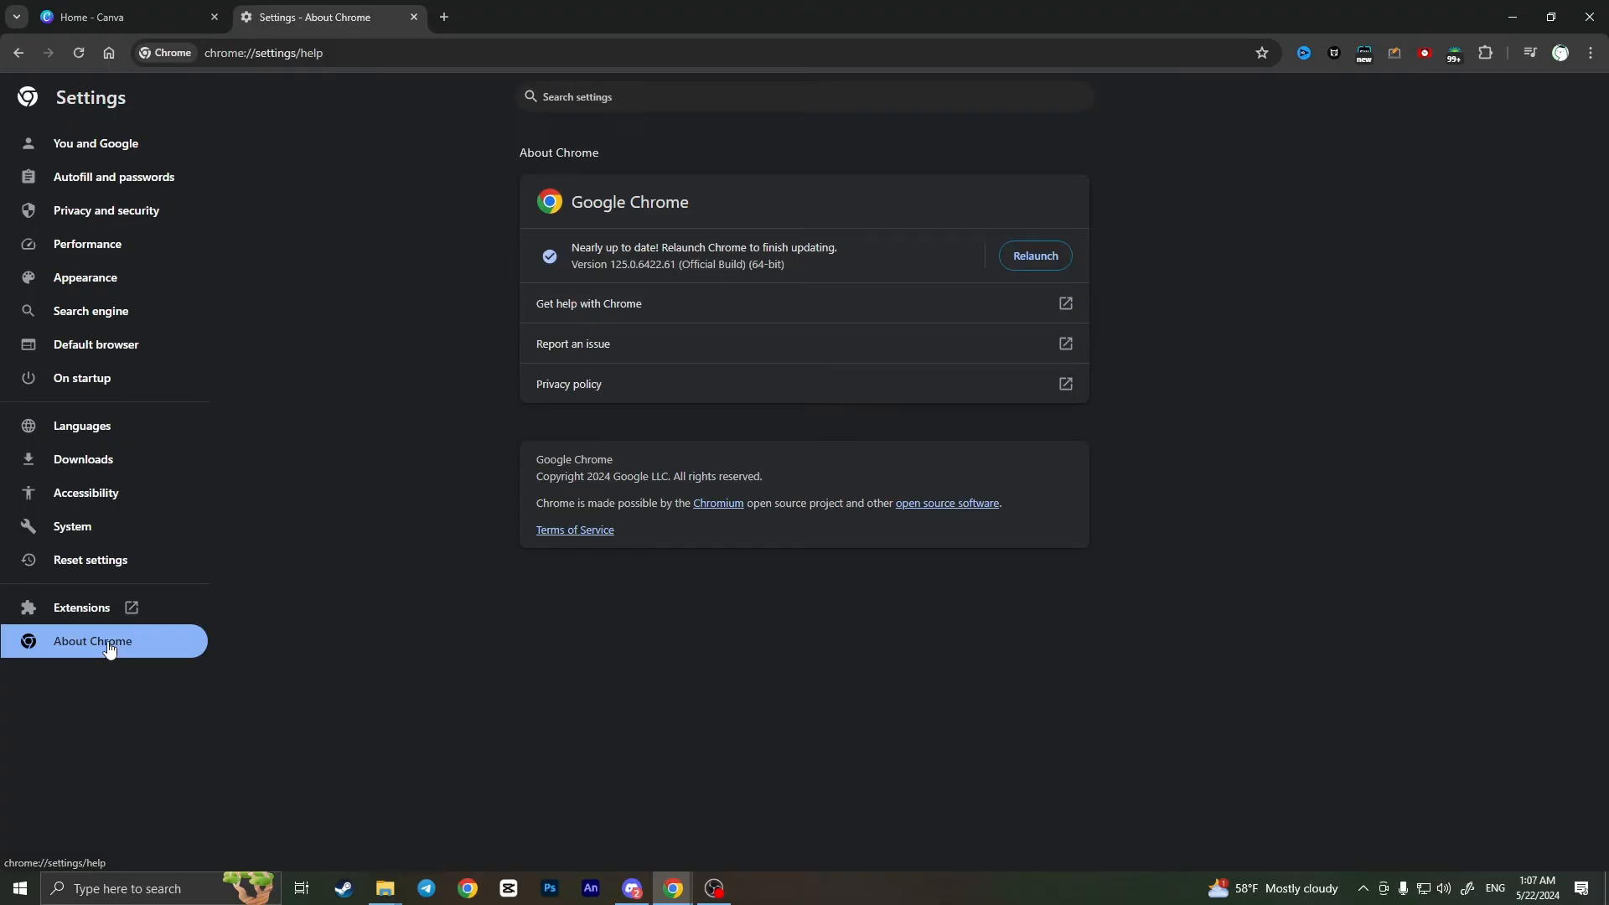
{"action": "mouse_move", "coordinate": [399, 401]}
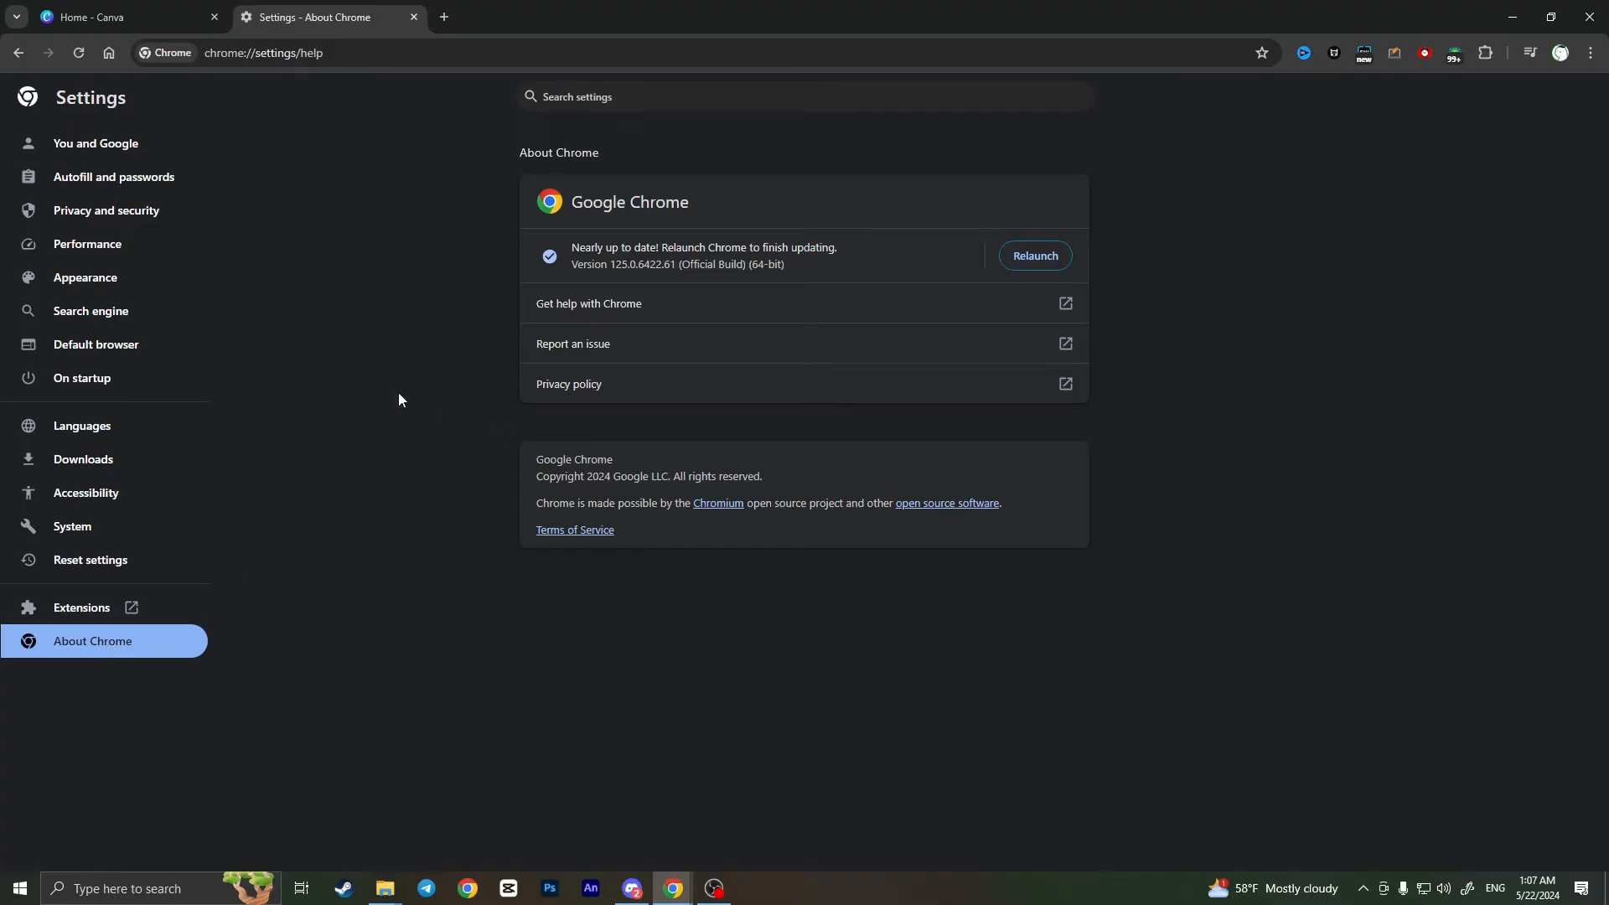
{"action": "mouse_move", "coordinate": [375, 392]}
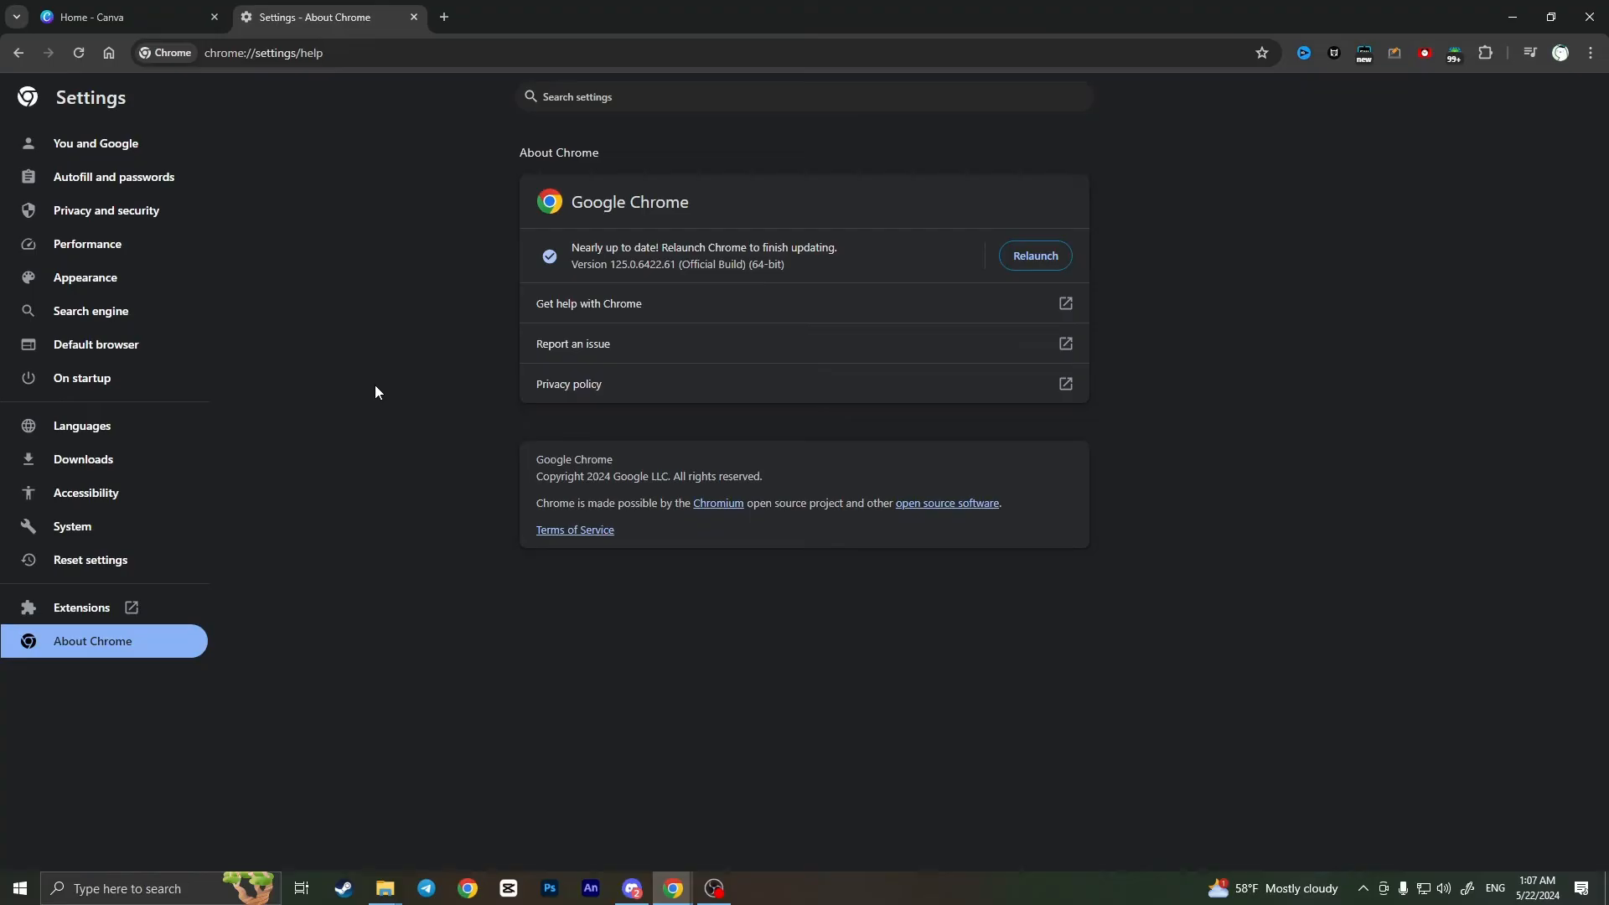
{"action": "mouse_move", "coordinate": [362, 383]}
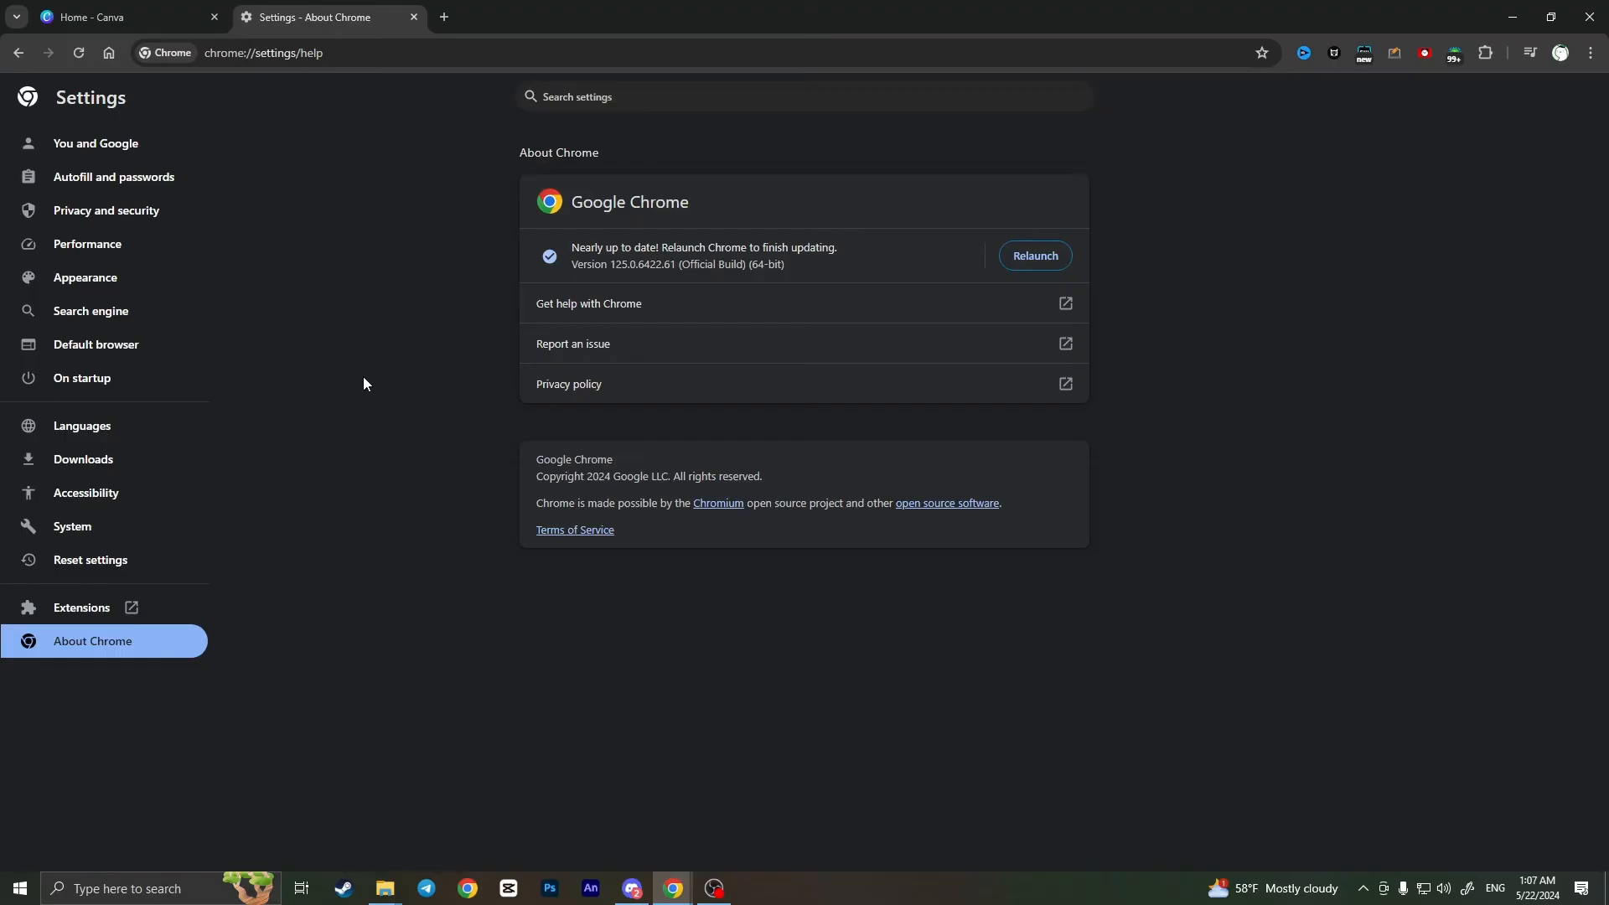
{"action": "mouse_move", "coordinate": [588, 310]}
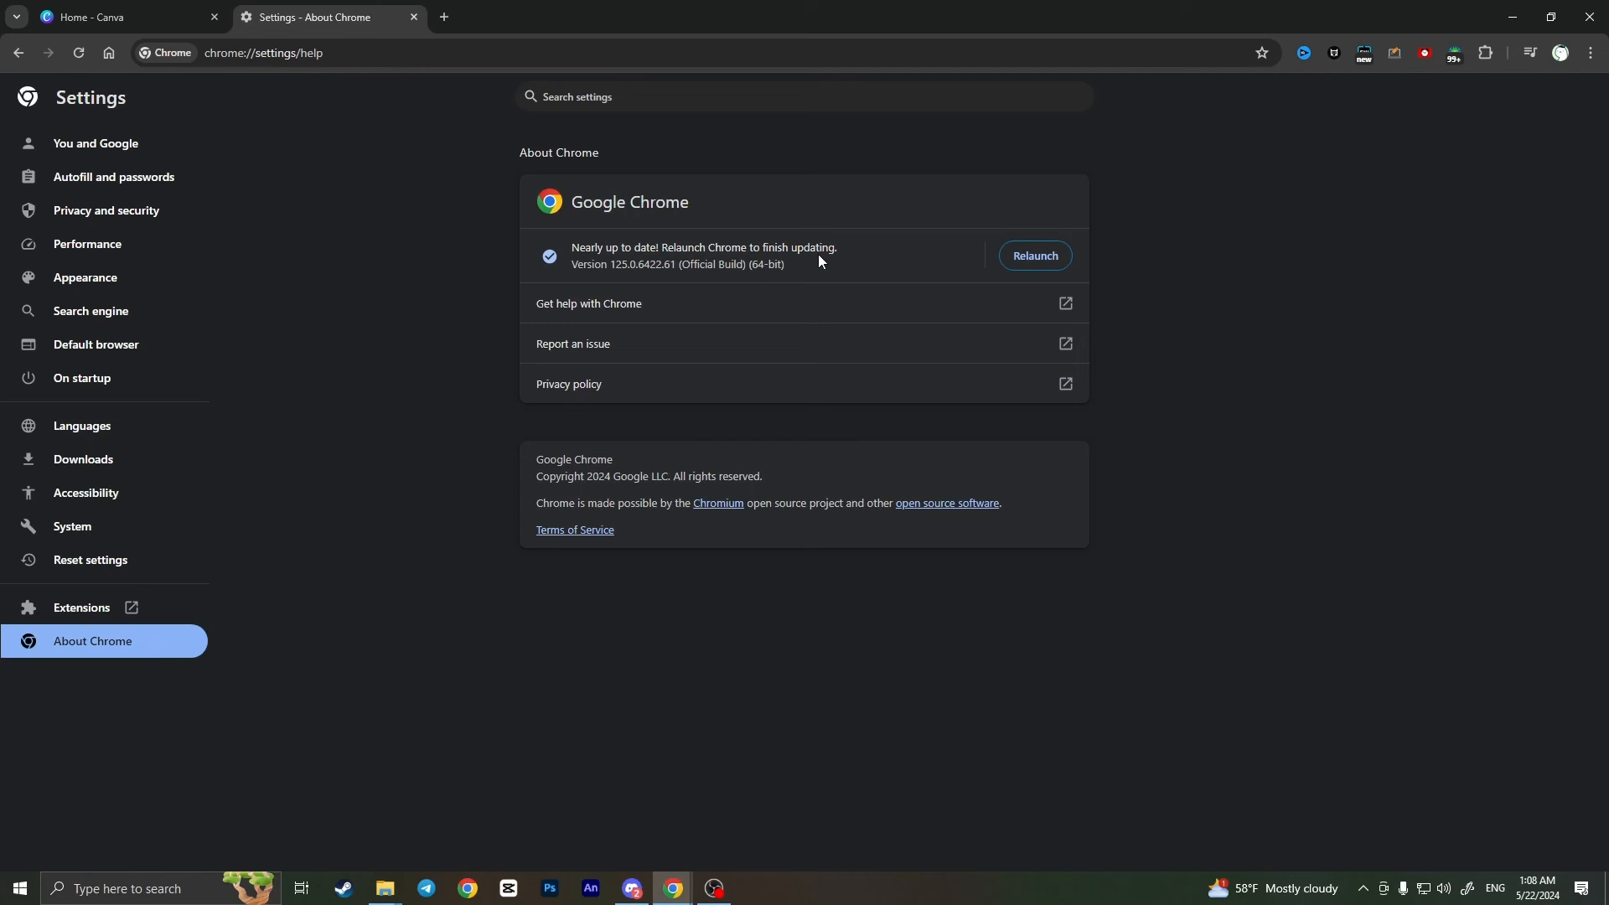
{"action": "mouse_move", "coordinate": [1221, 297]}
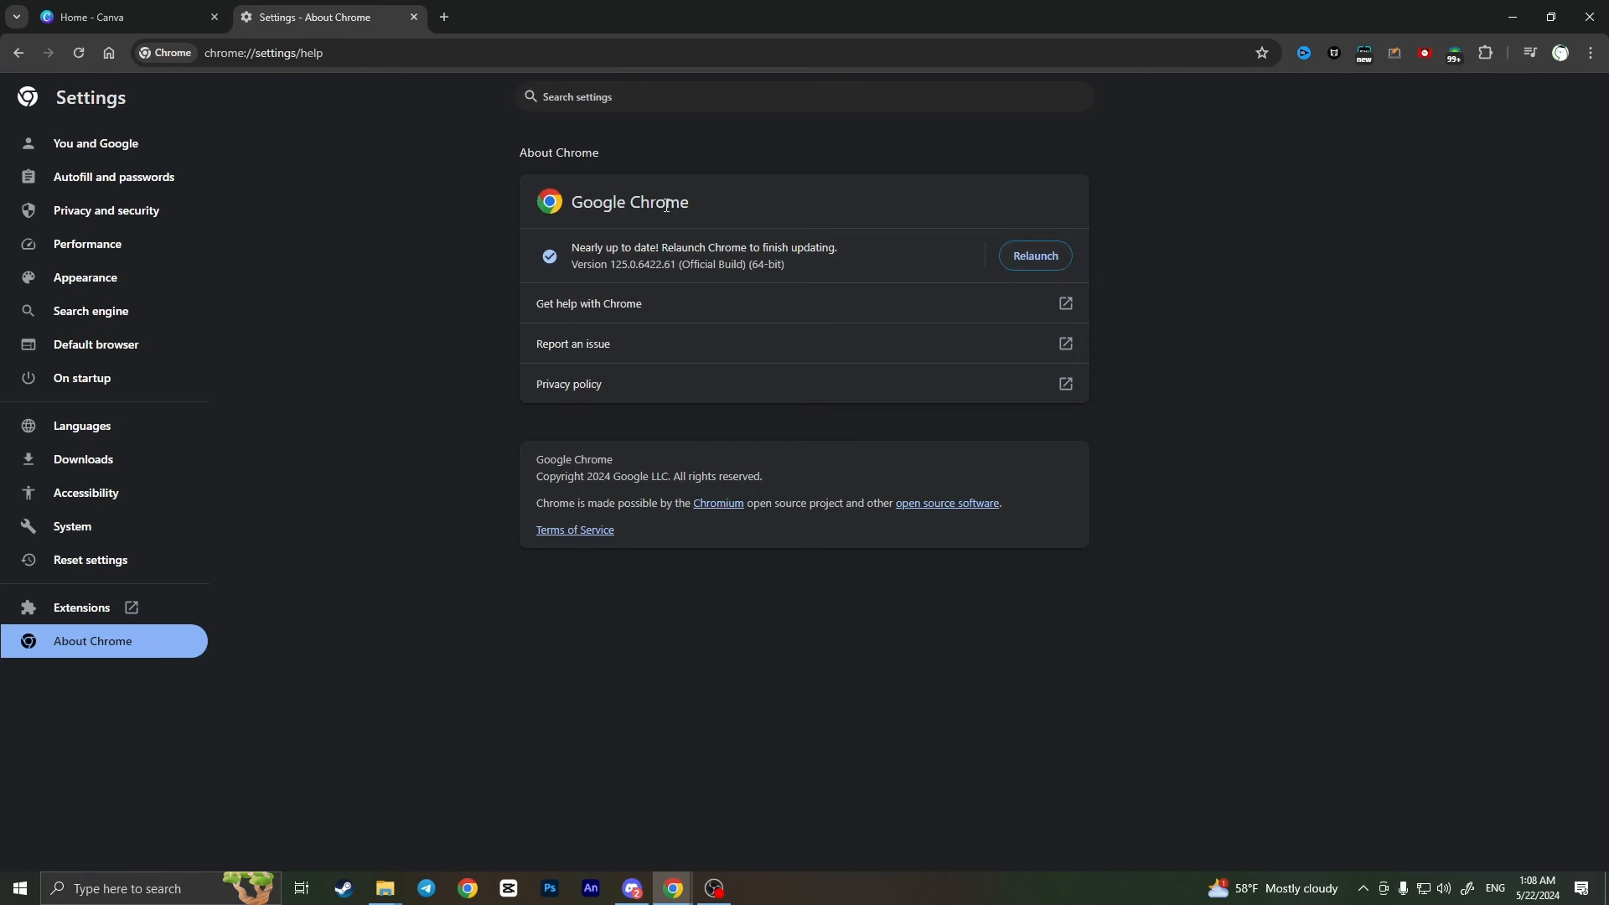
{"action": "mouse_move", "coordinate": [404, 324]}
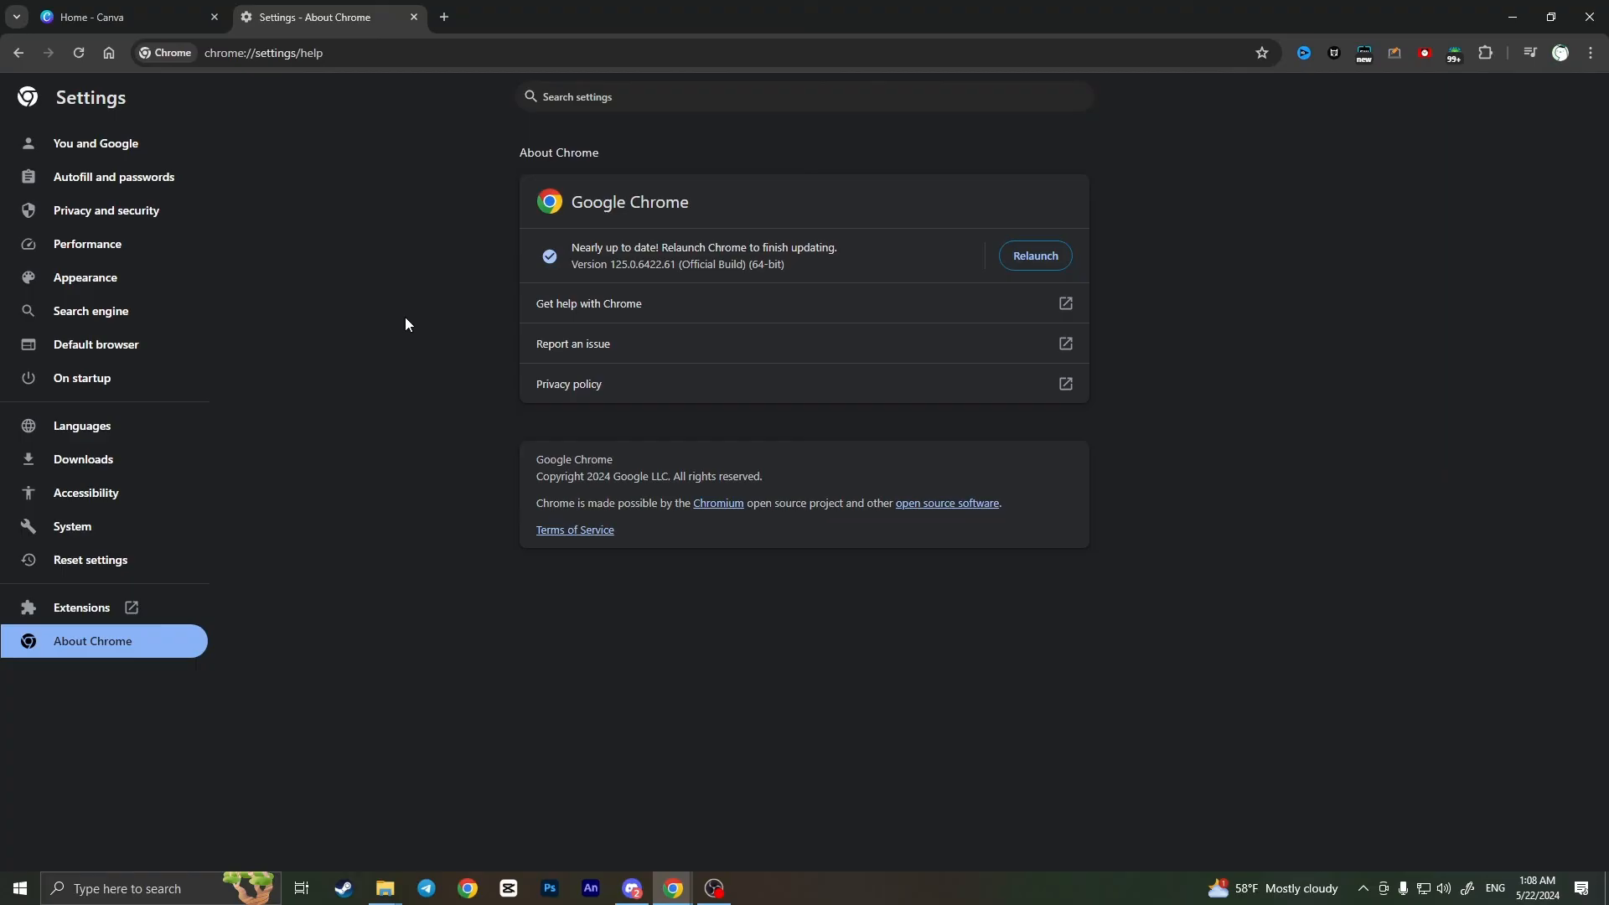
{"action": "mouse_move", "coordinate": [400, 342]}
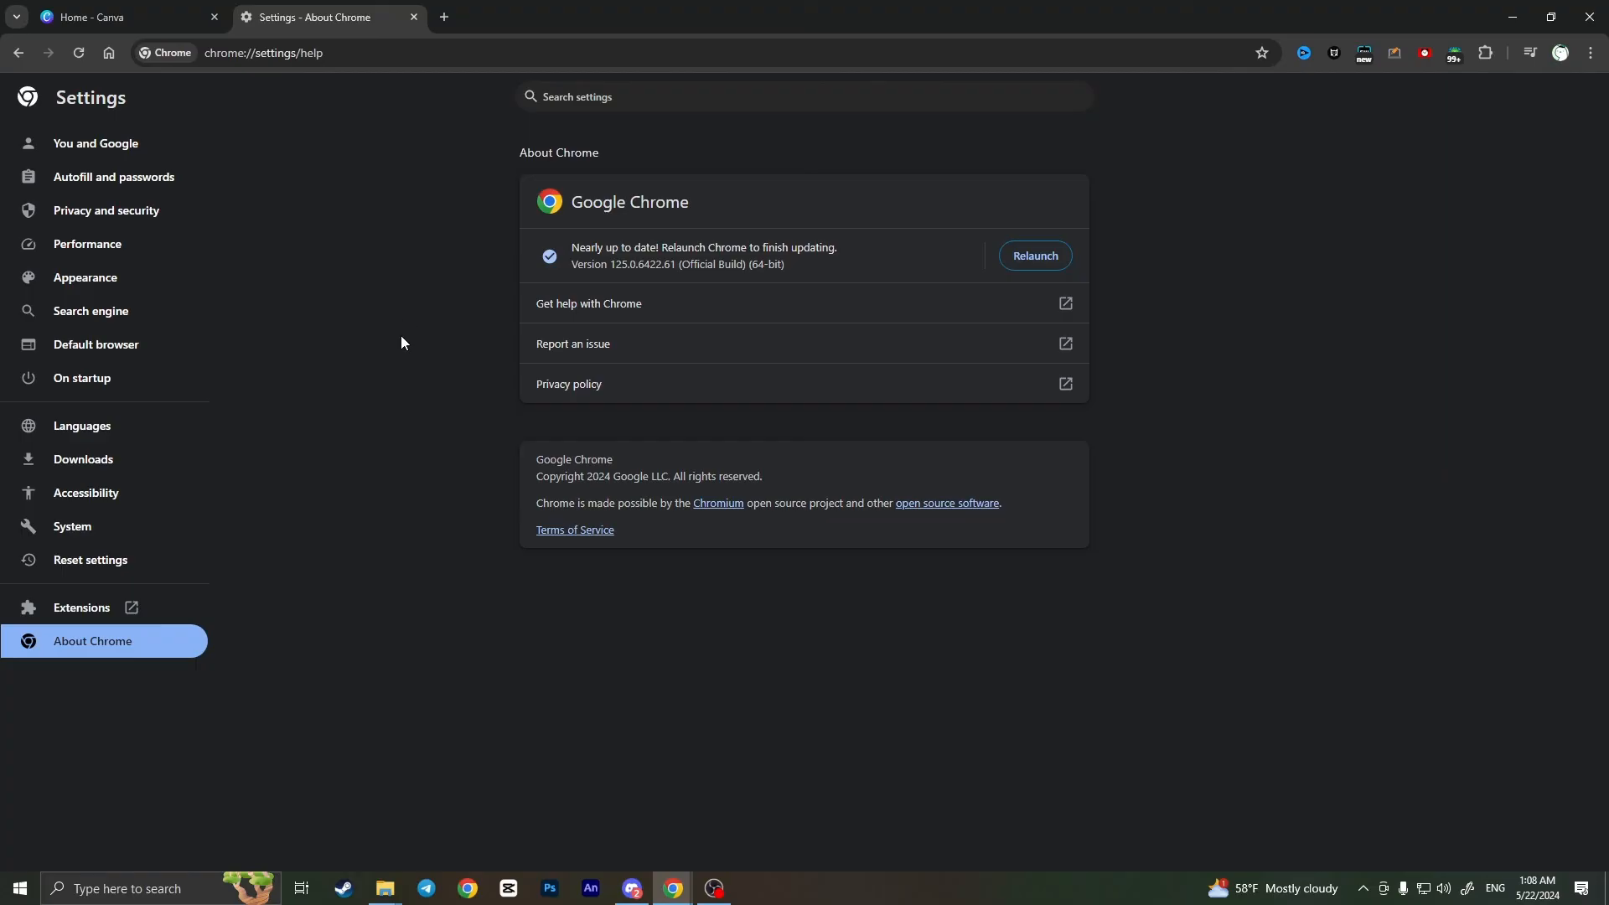